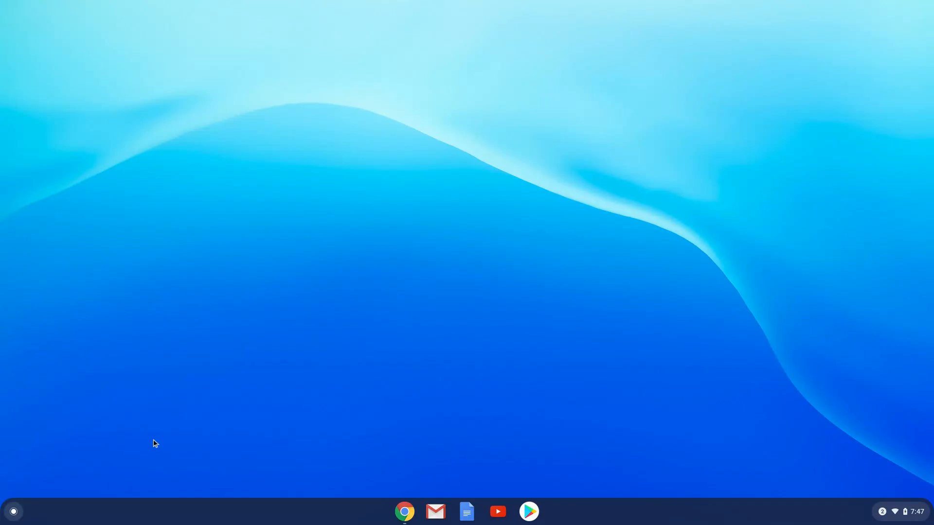
- Launch the Play Store from the ChromeOS app launcher
click(13, 510)
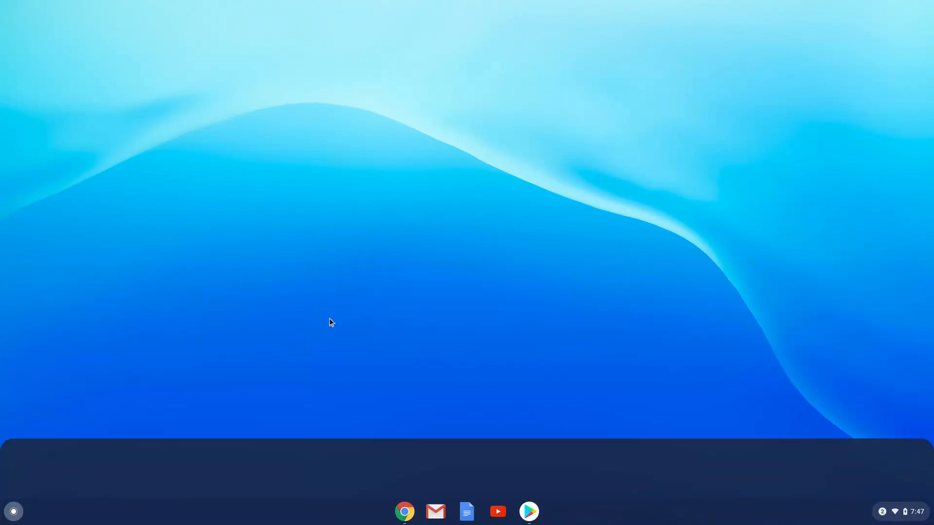
click(528, 511)
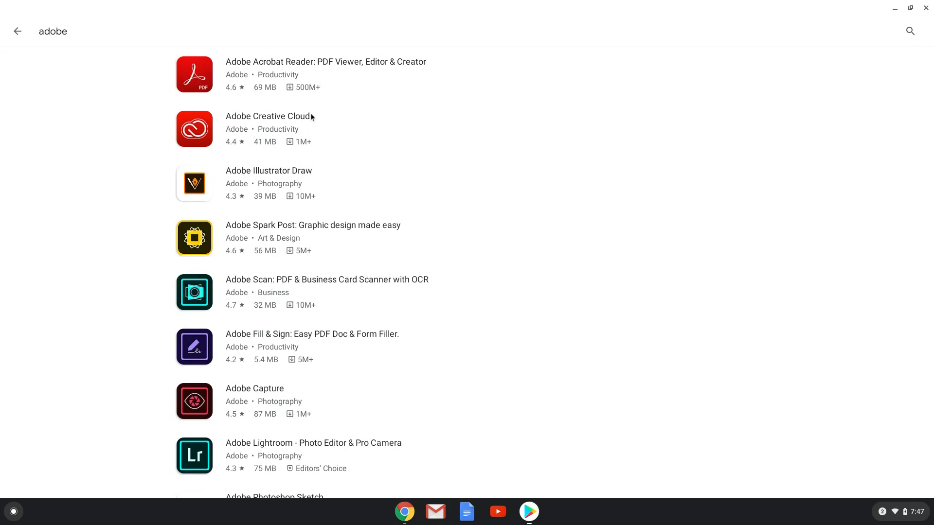
- Install Adobe Creative Cloud from its Play Store app page
click(268, 115)
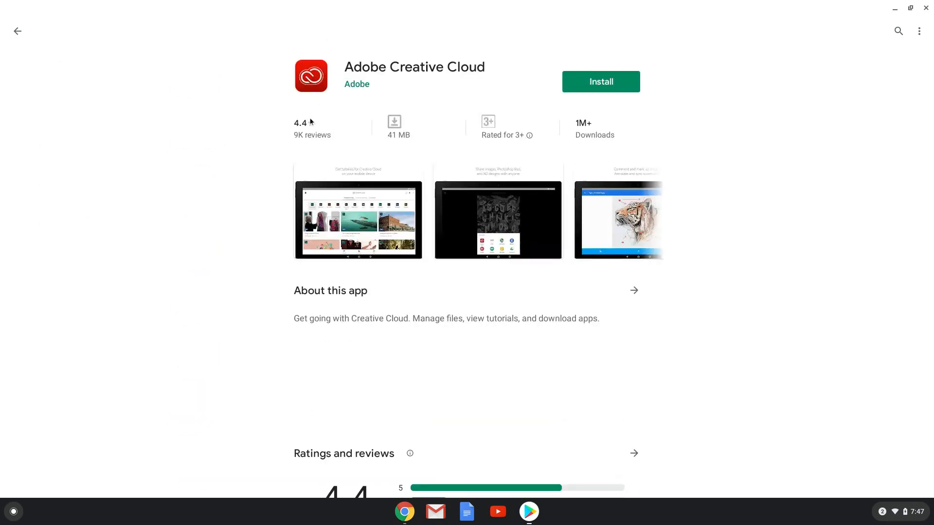
scroll(down, 3)
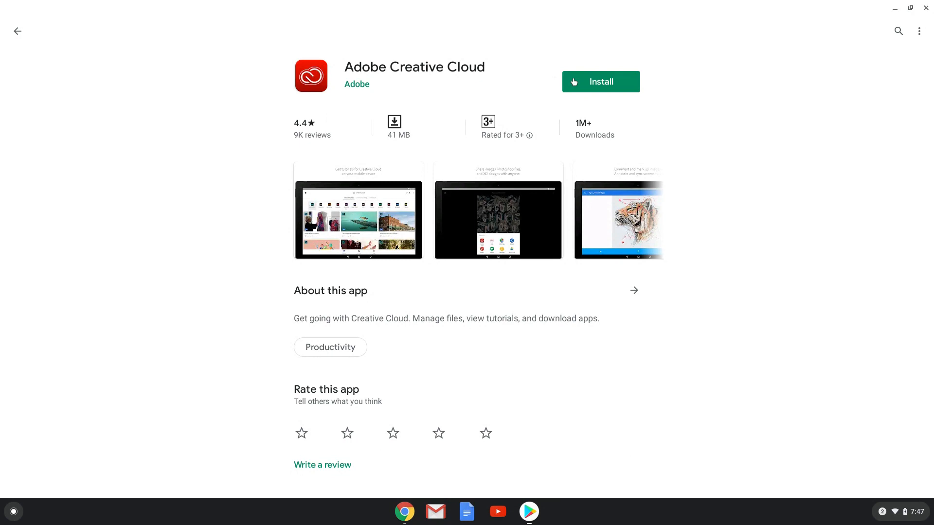
click(600, 82)
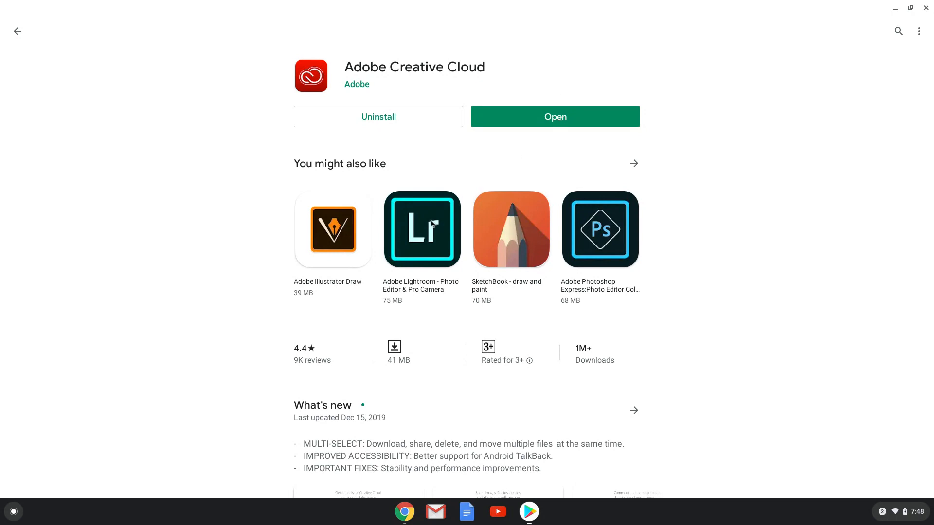
- Install Adobe Lightroom from its app page and close the Play Store
click(421, 230)
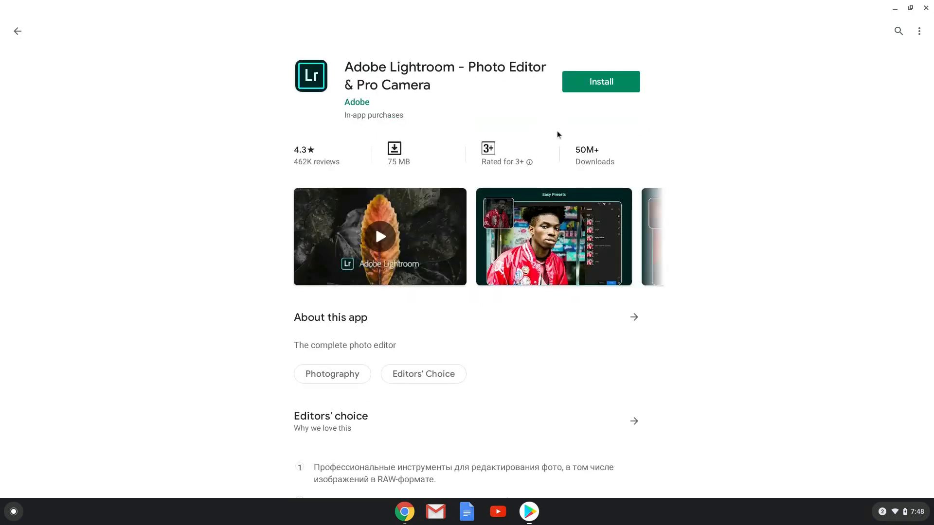
click(600, 82)
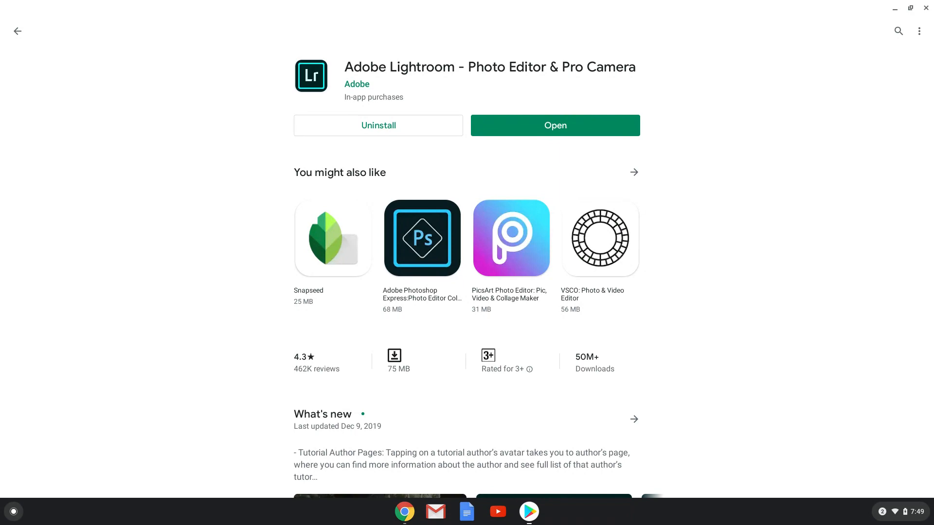
click(925, 8)
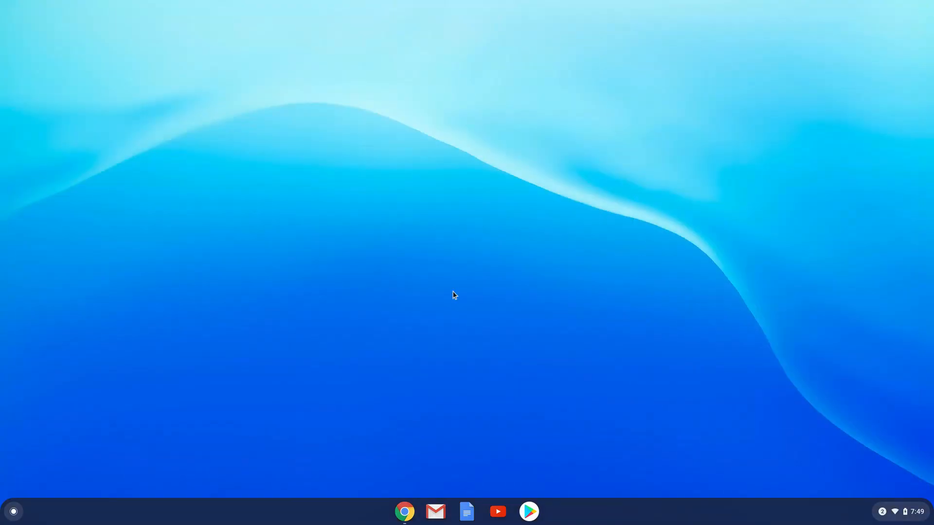
- Find Creative Cloud in the launcher search and start it
click(13, 511)
text(cr)
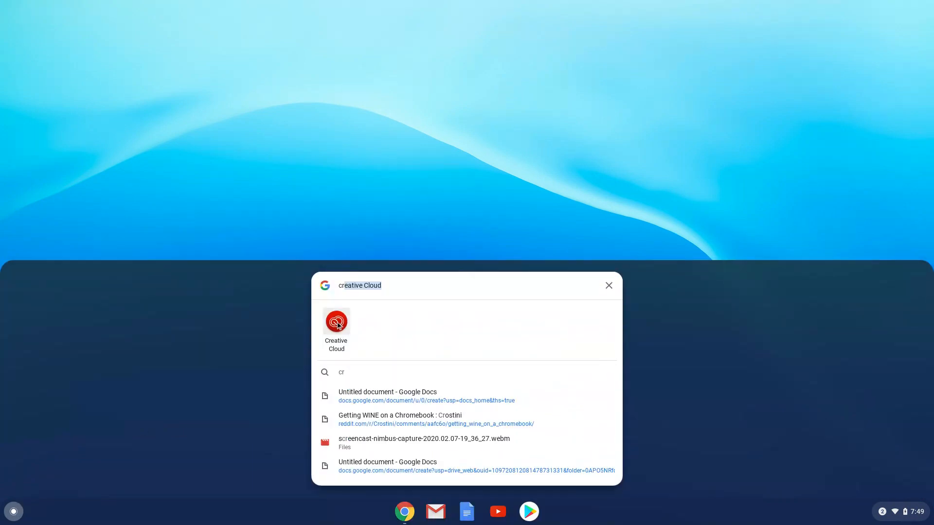
click(336, 322)
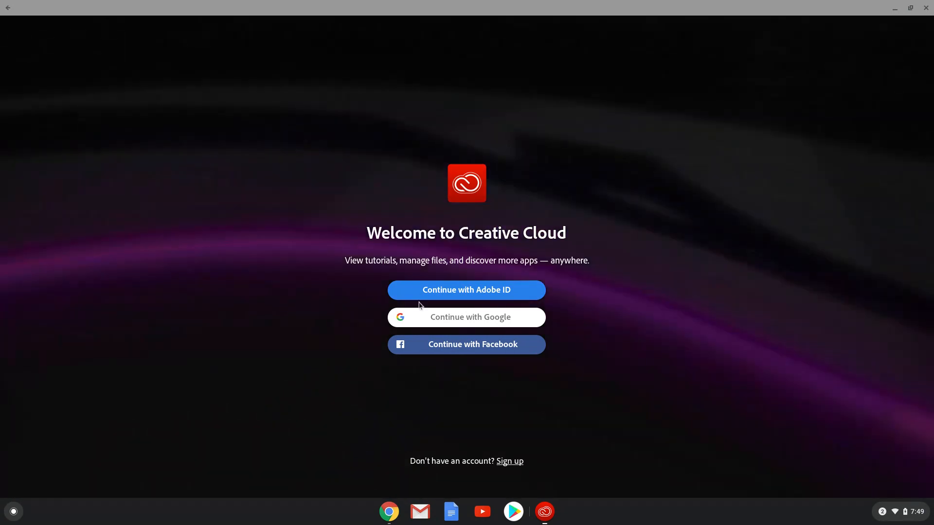
- Sign in to Creative Cloud with the Adobe ID, reaching Tutorials by App
click(466, 317)
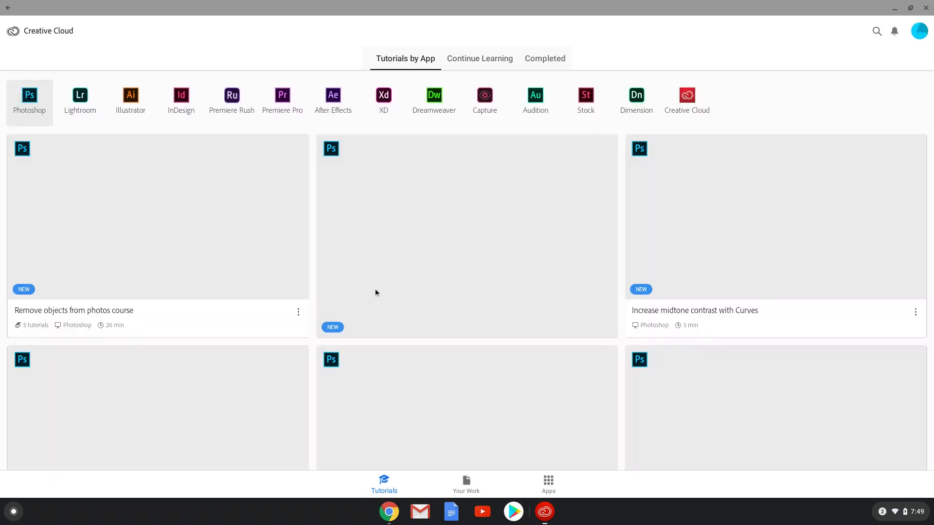
- Show the Apps page and launch the installed Adobe Lightroom from it
click(548, 484)
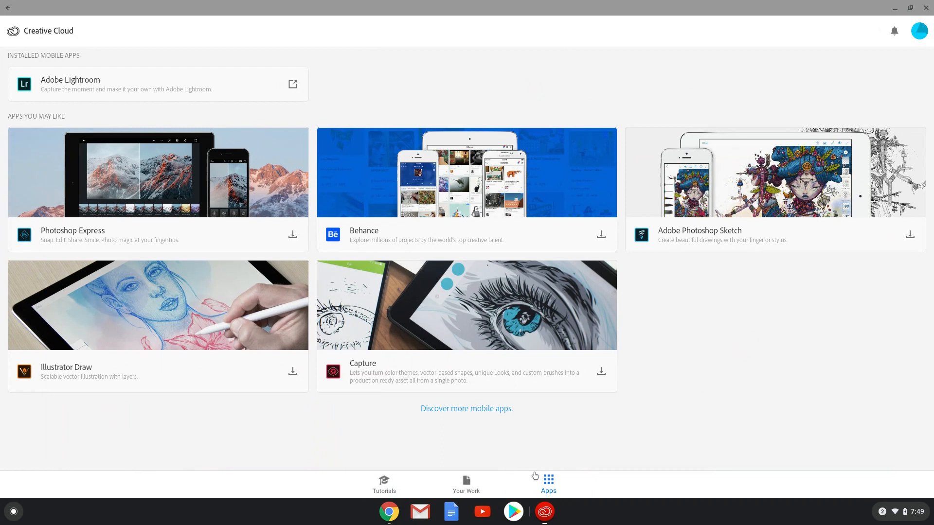
mouse_move(417, 387)
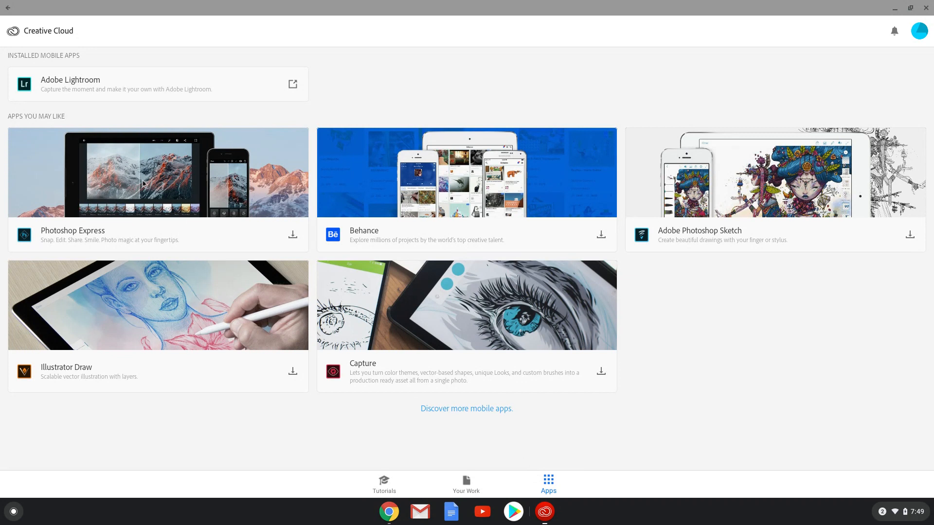
mouse_move(298, 85)
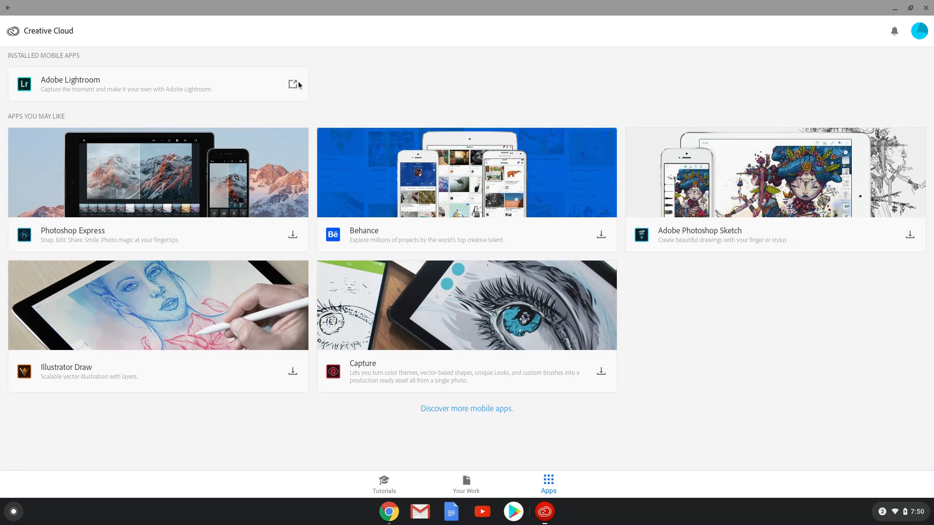
click(292, 84)
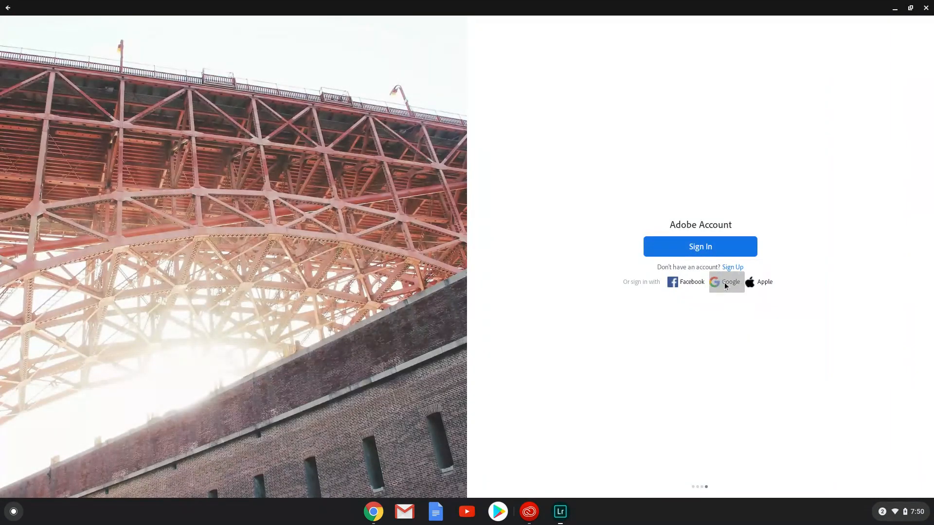
- Sign in to Lightroom with the Google account and confirm it
click(723, 282)
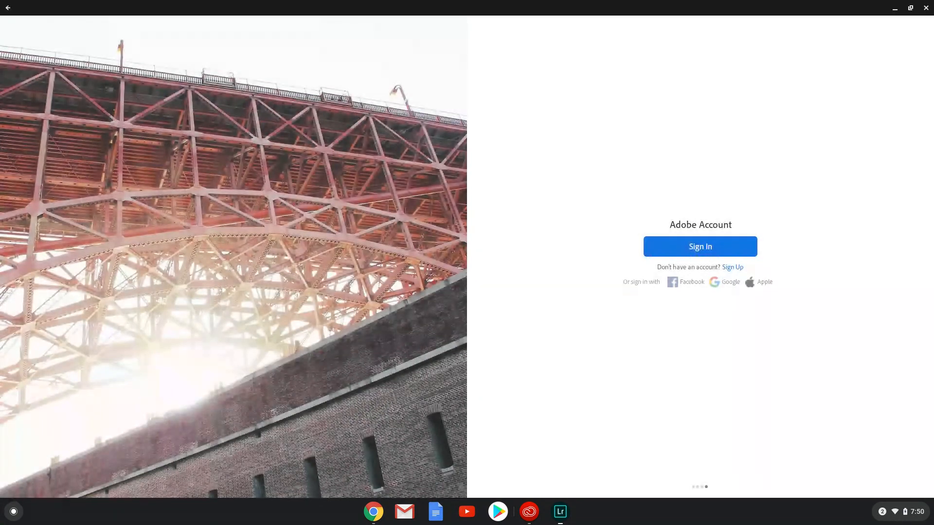
click(699, 246)
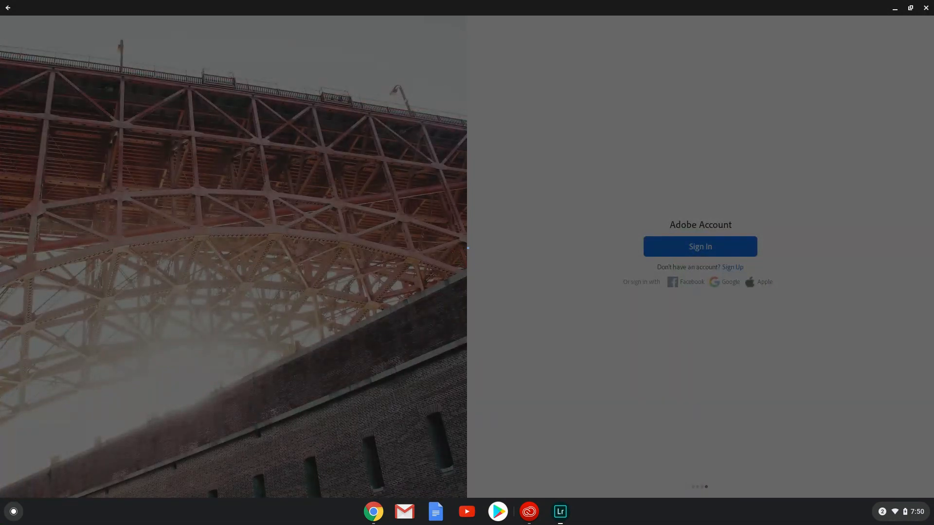
click(699, 246)
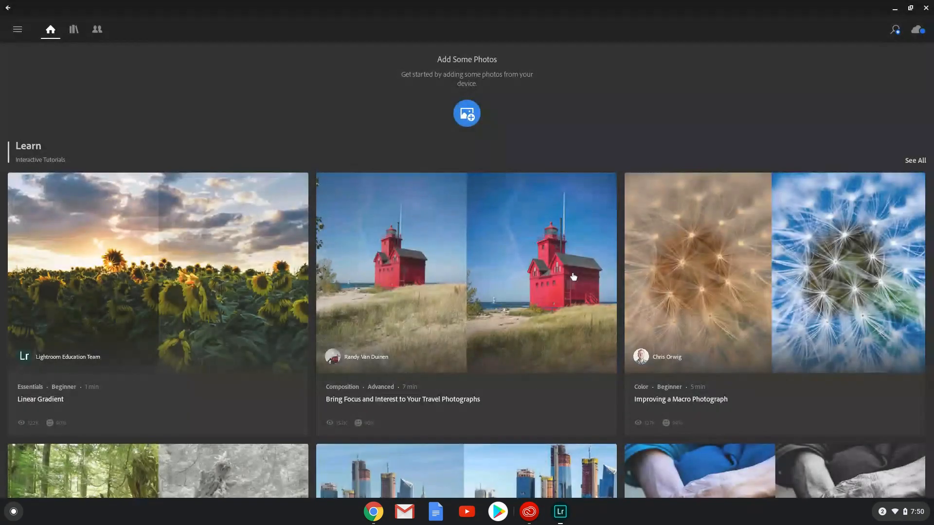
- Open a Learn tutorial photo in the editor, then close Lightroom
click(465, 113)
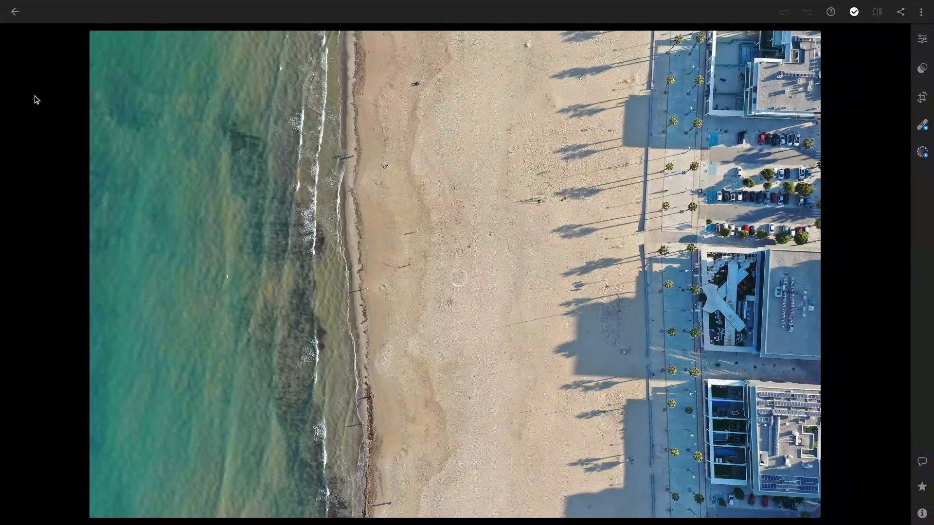
click(900, 12)
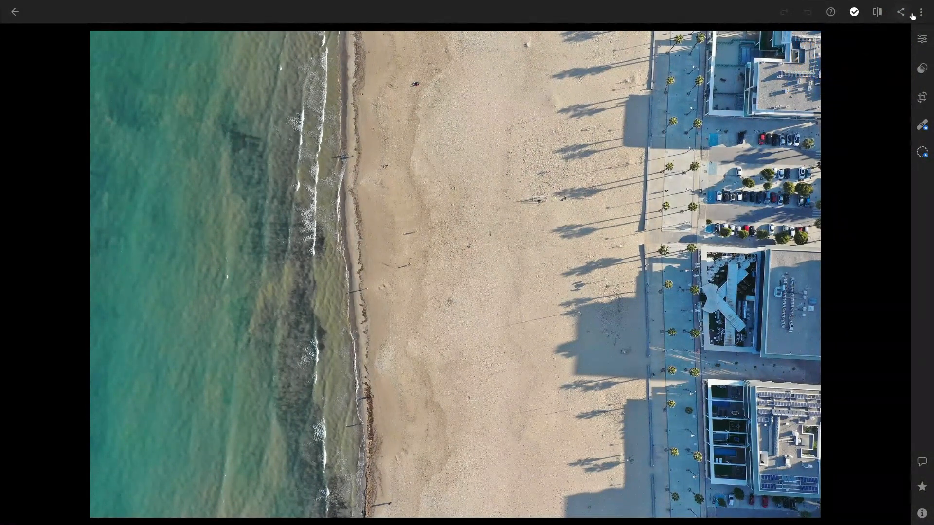
click(921, 12)
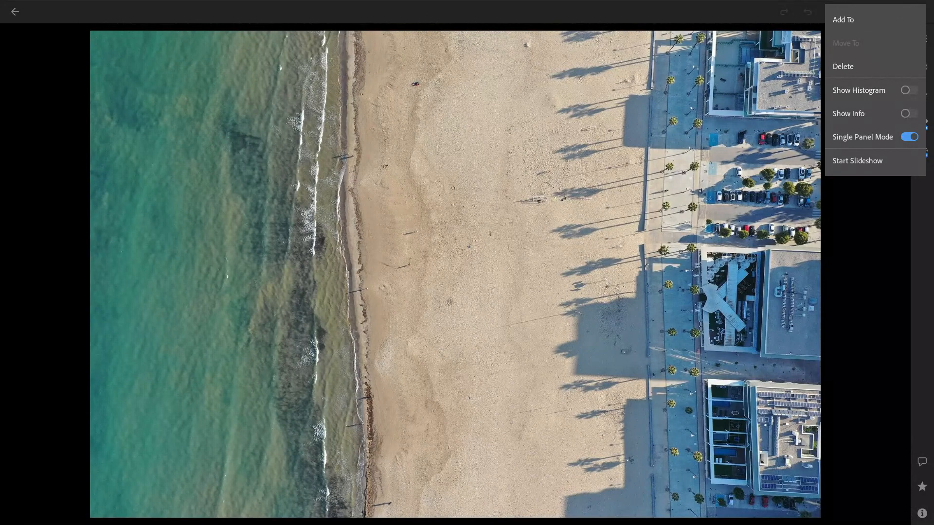
click(843, 20)
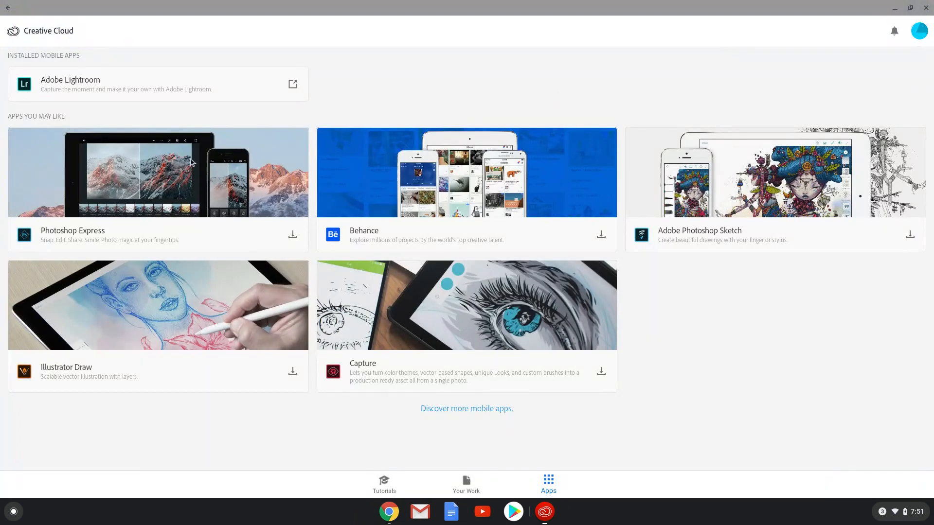
mouse_move(295, 238)
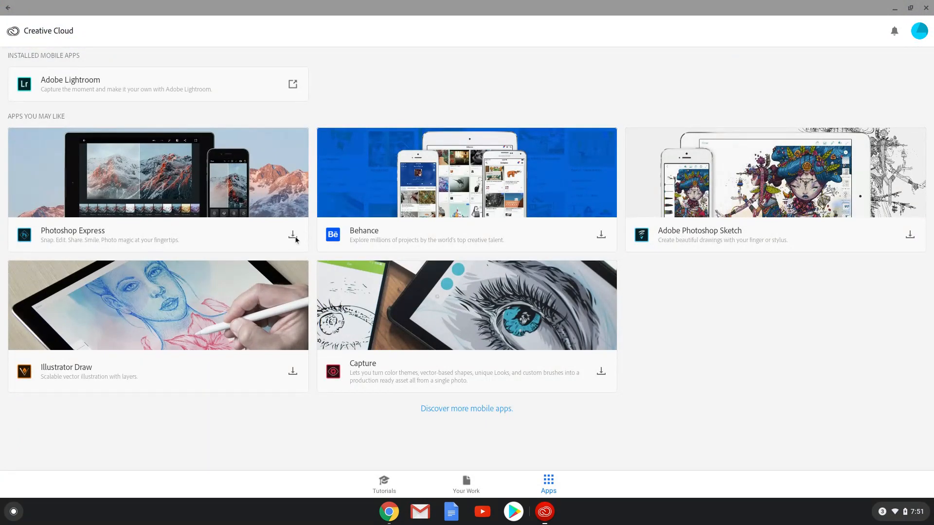
mouse_move(454, 416)
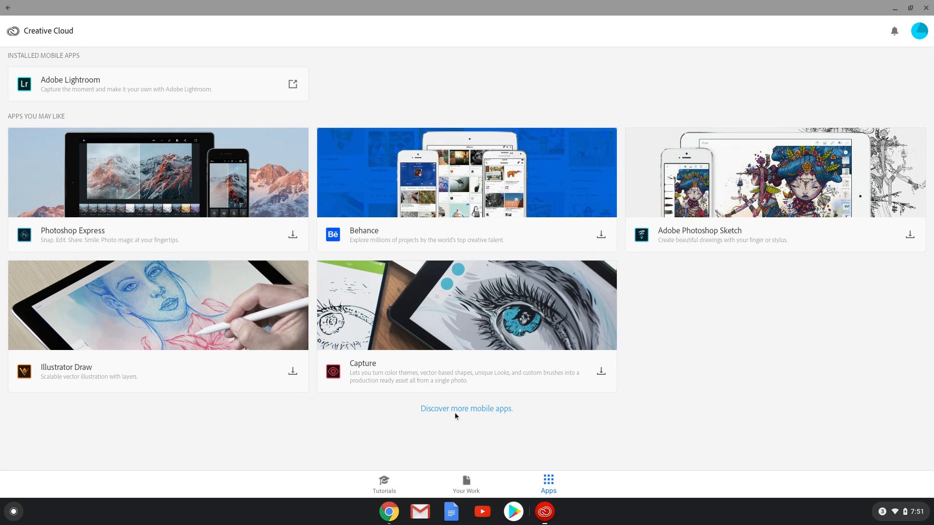